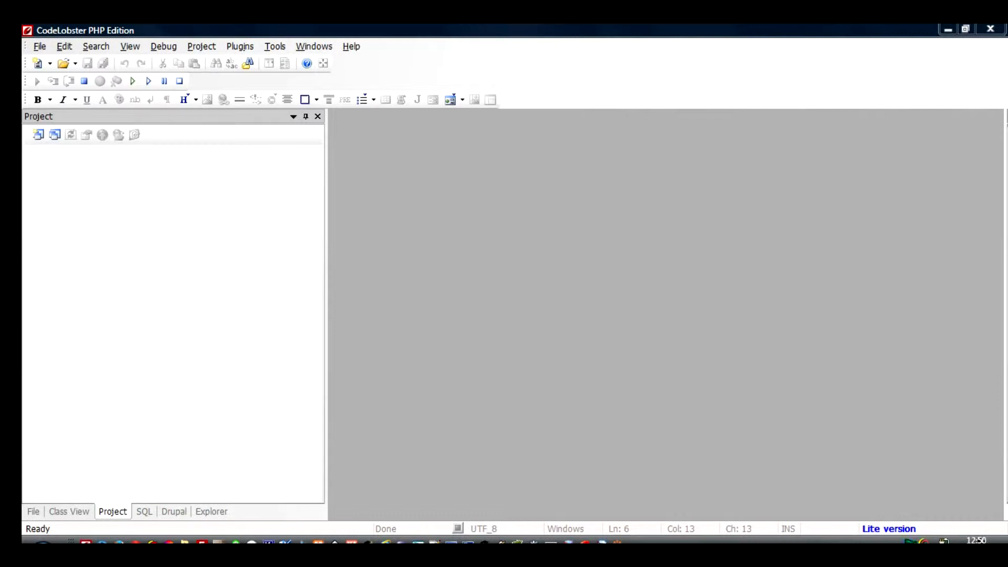
# - Create a new PHP file, Codelobster5.php, with the default empty PHP tags
pyautogui.click(39, 45)
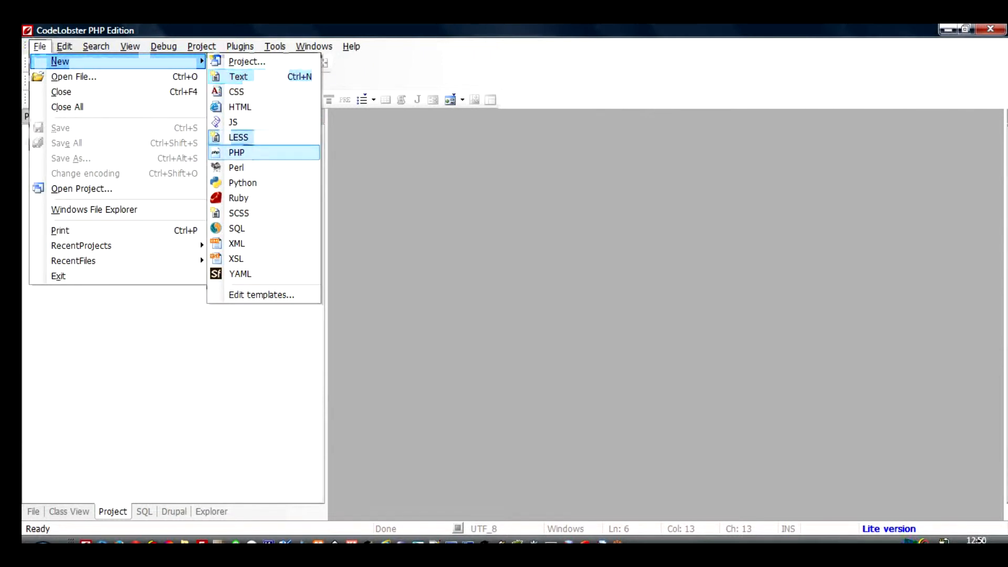
pyautogui.click(237, 152)
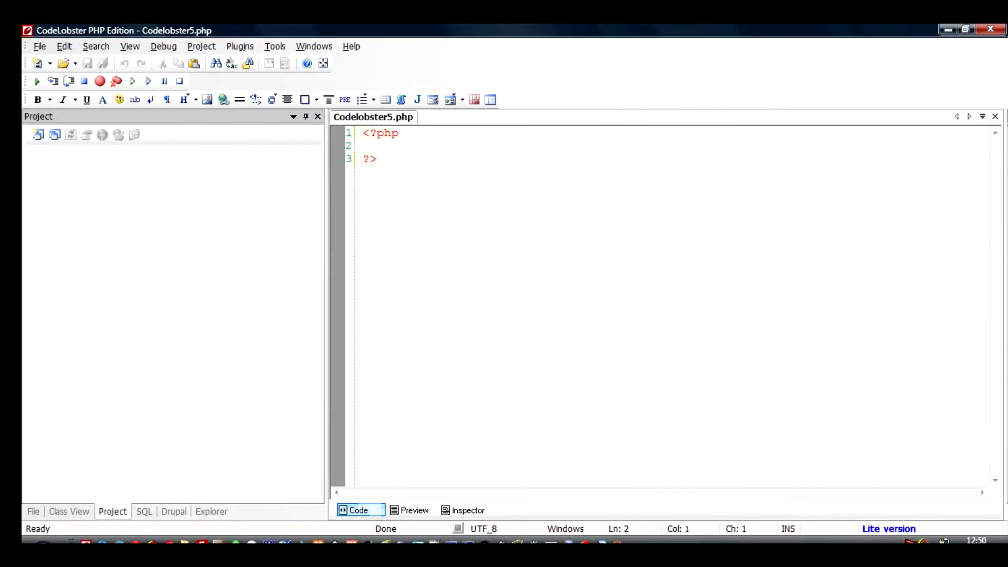
# - Close the first PHP block and add a second PHP block below, separated by a blank line
pyautogui.write('?>')
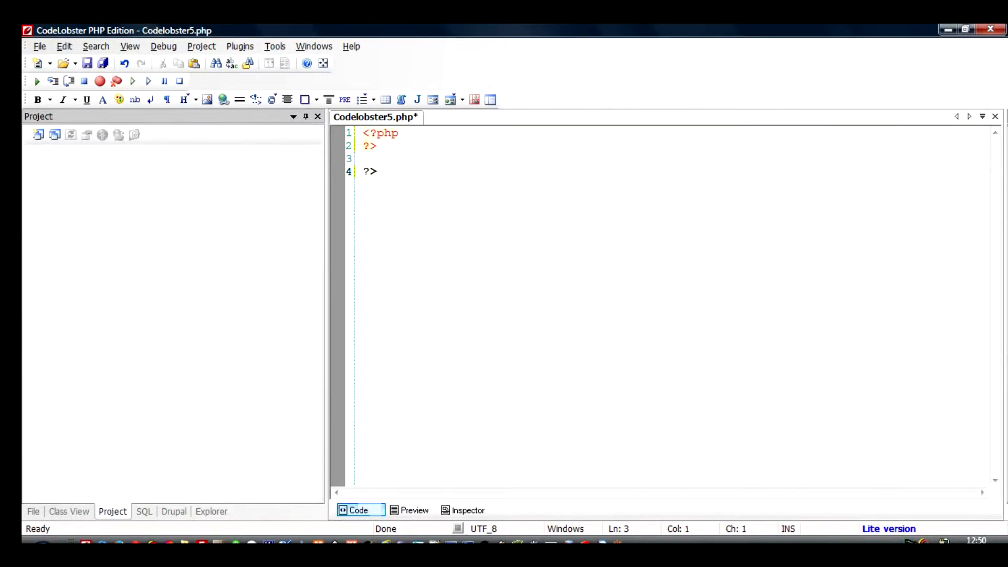
pyautogui.write('<?php')
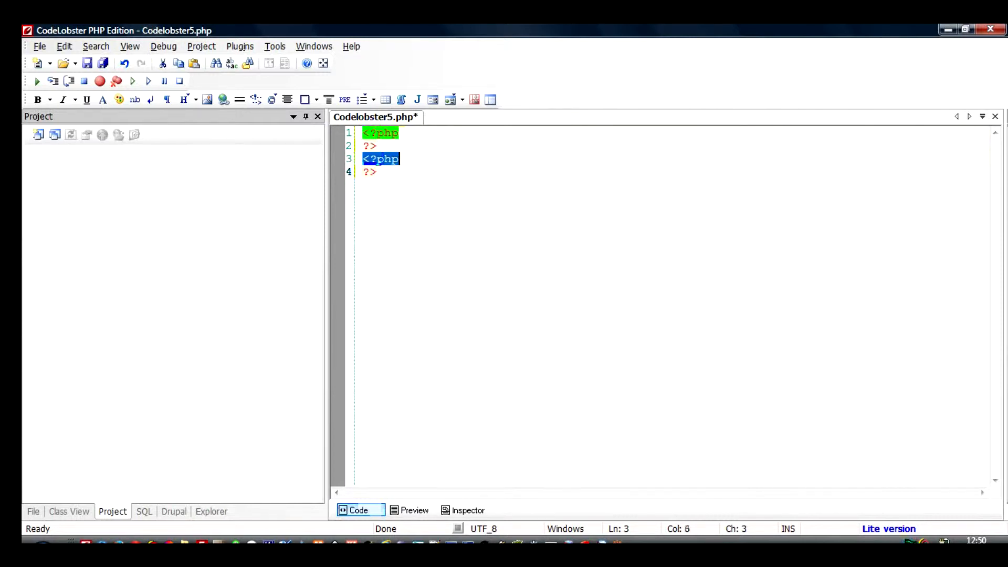
pyautogui.click(364, 133)
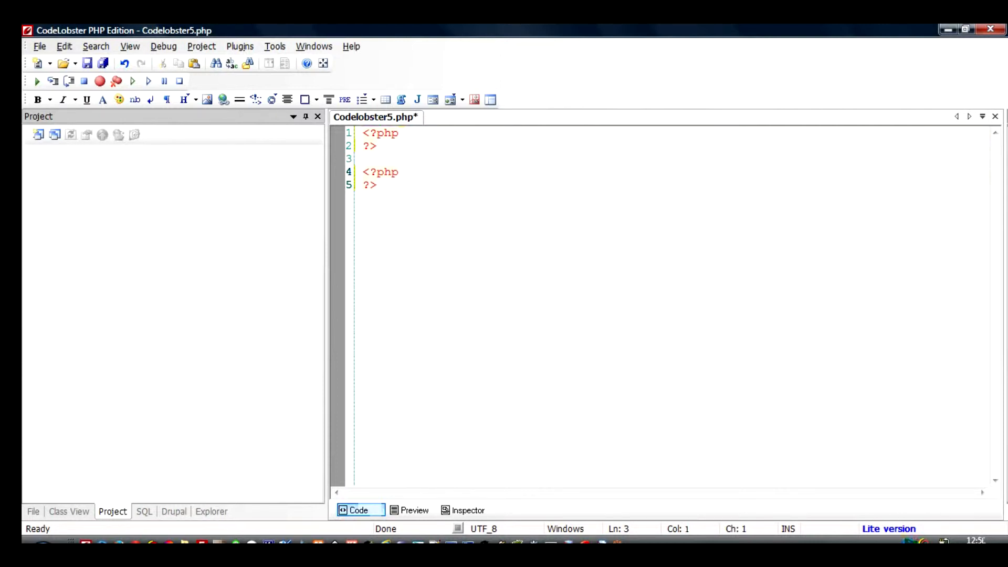
pyautogui.write('<a')
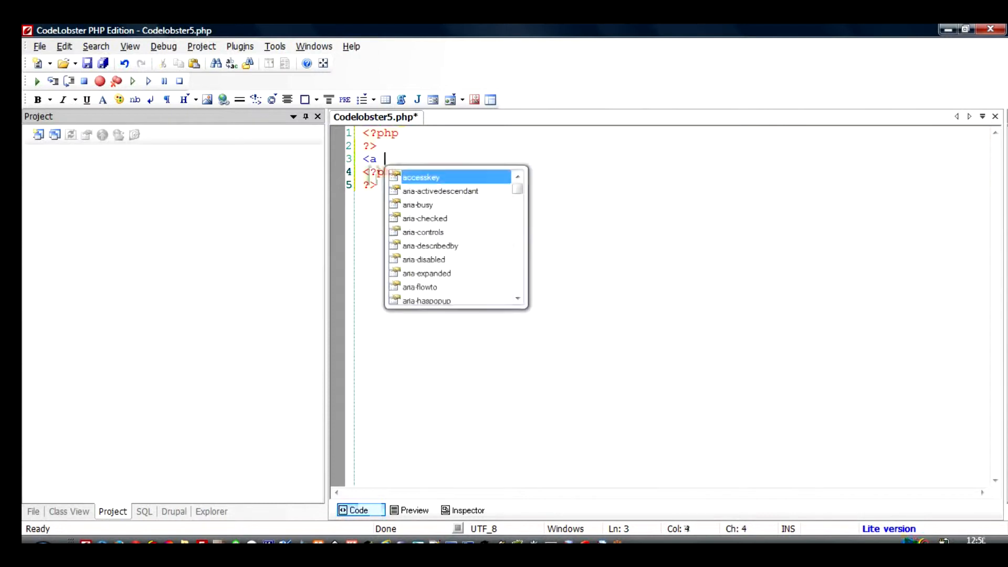
pyautogui.write('href=')
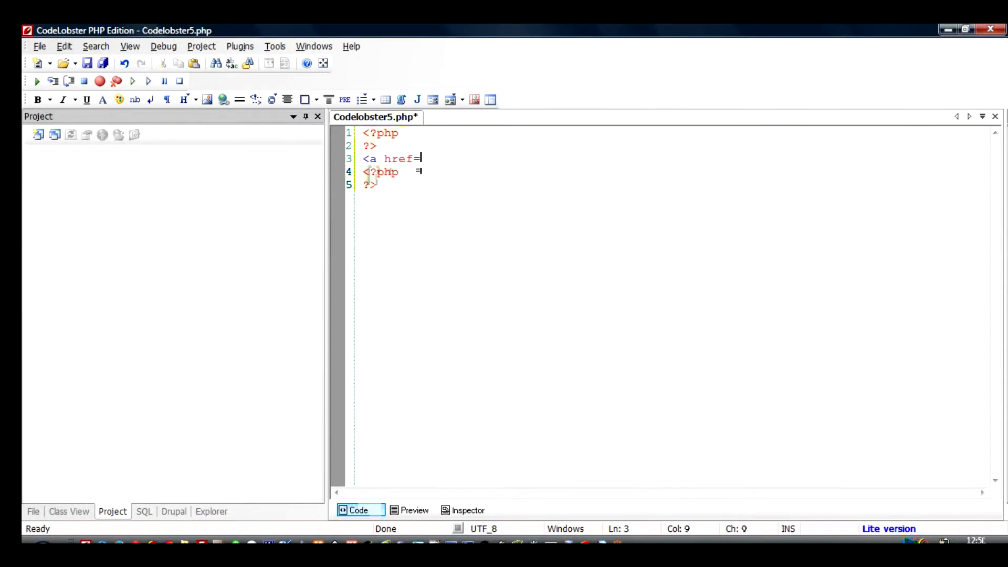
pyautogui.write('""')
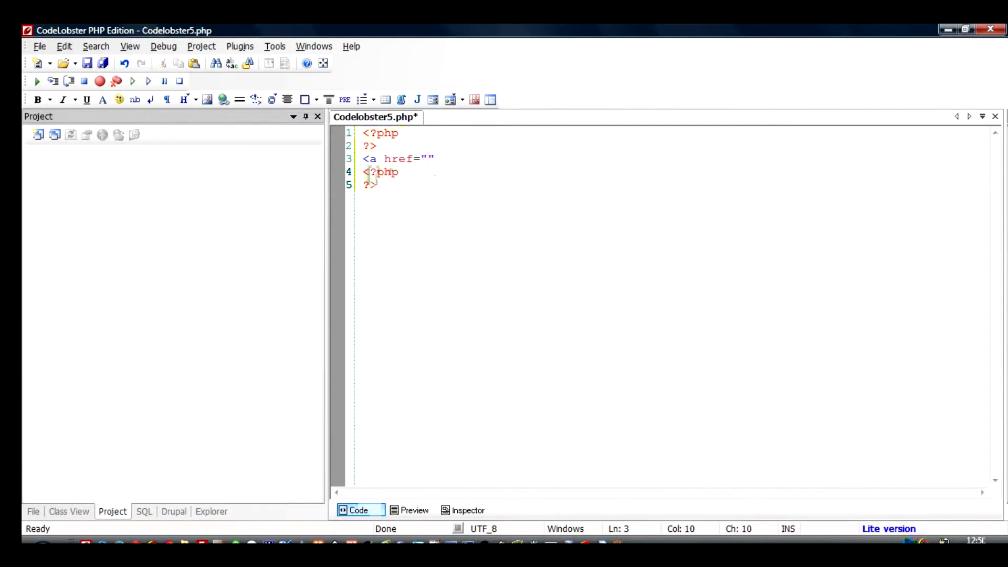
pyautogui.click(435, 158)
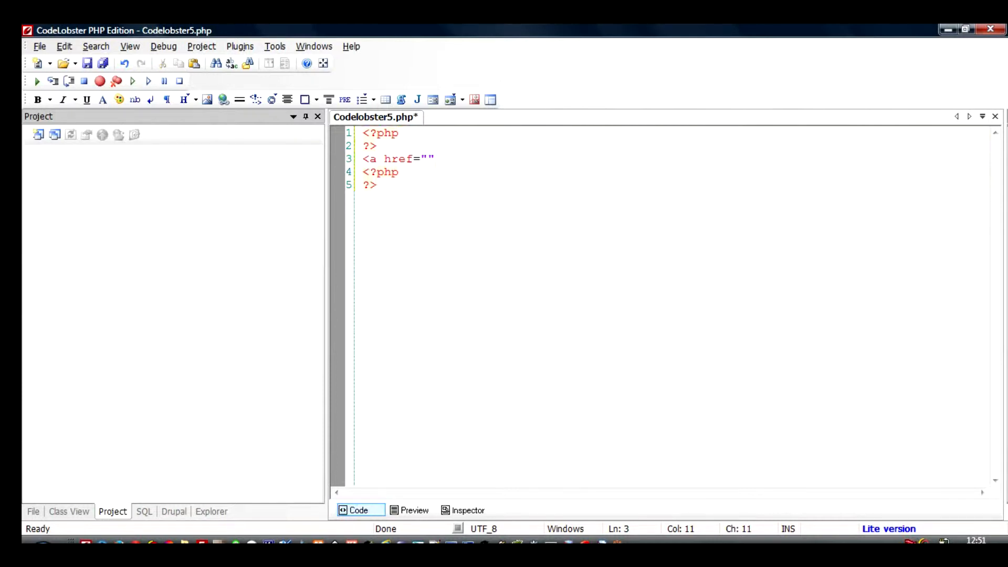
pyautogui.write('></a>')
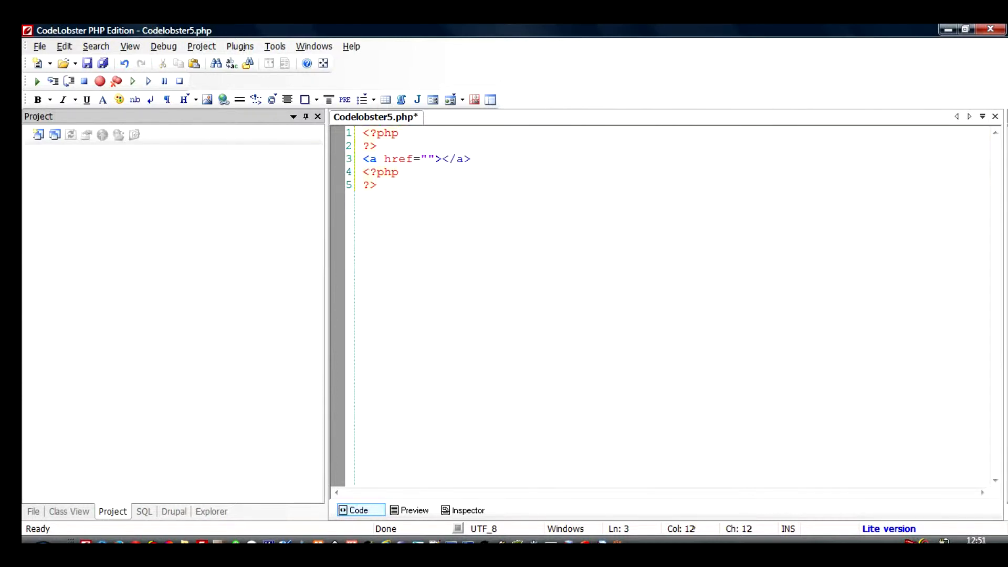
pyautogui.write('This is m')
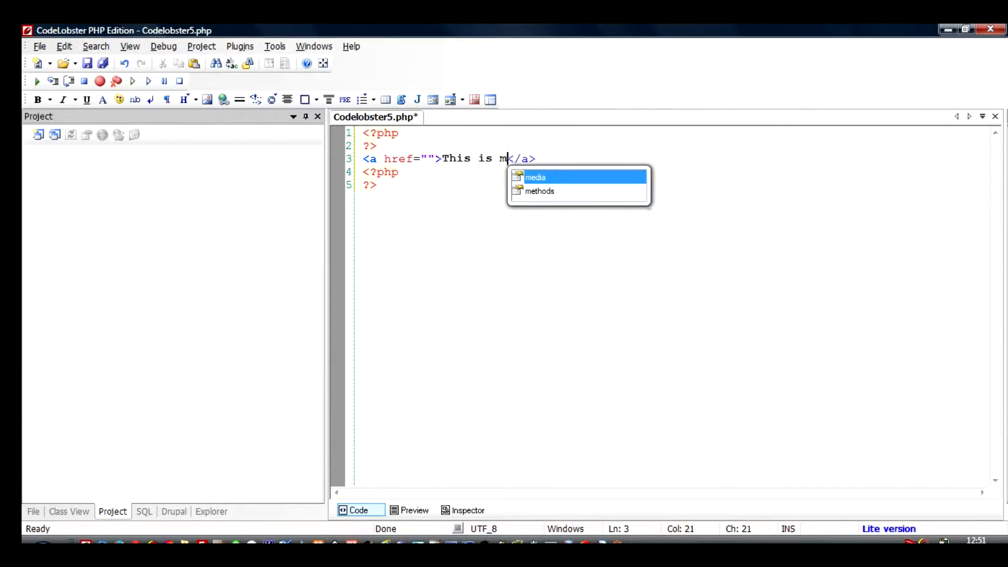
pyautogui.write('y link')
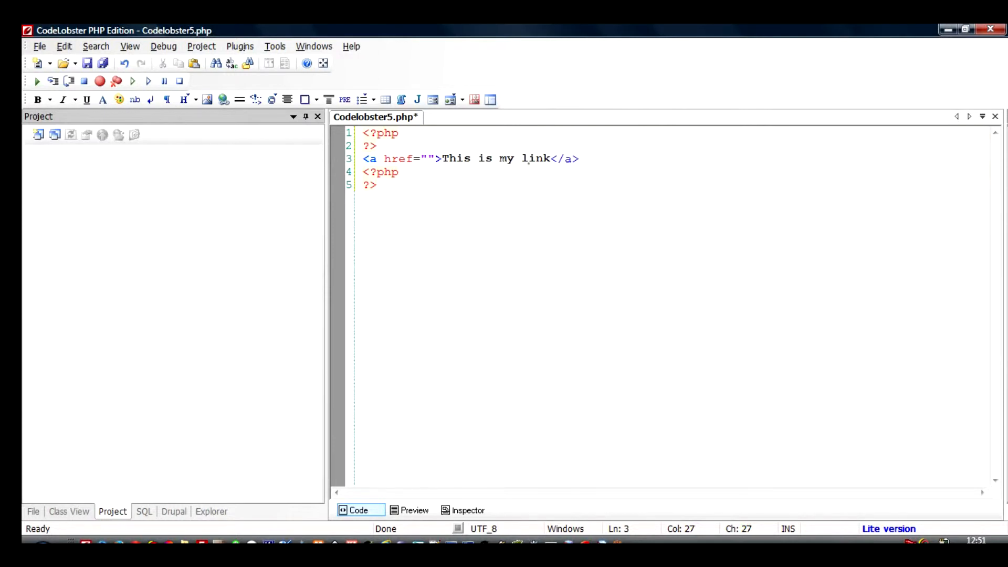
pyautogui.click(398, 172)
pyautogui.write('http://yahoo.com')
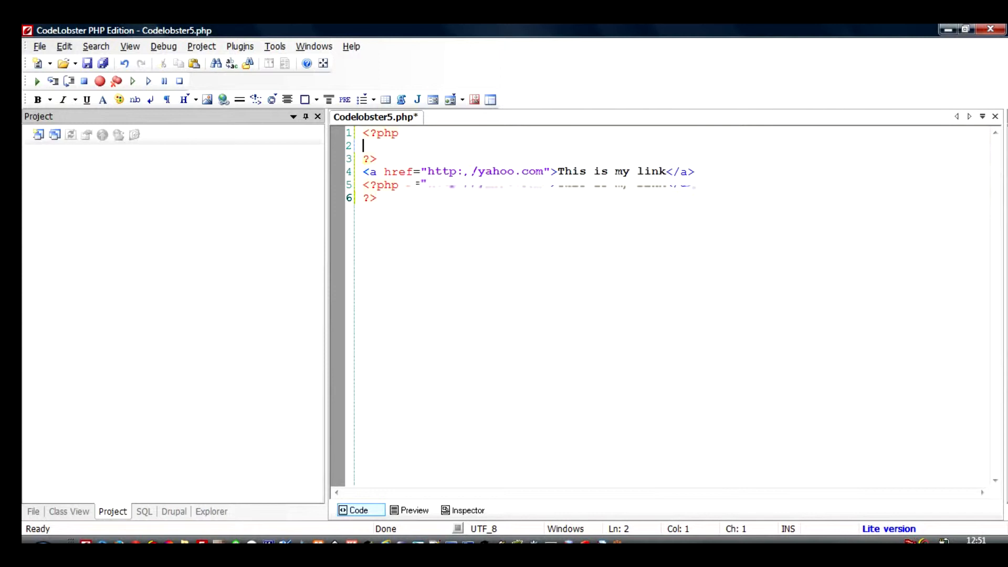
pyautogui.write('$')
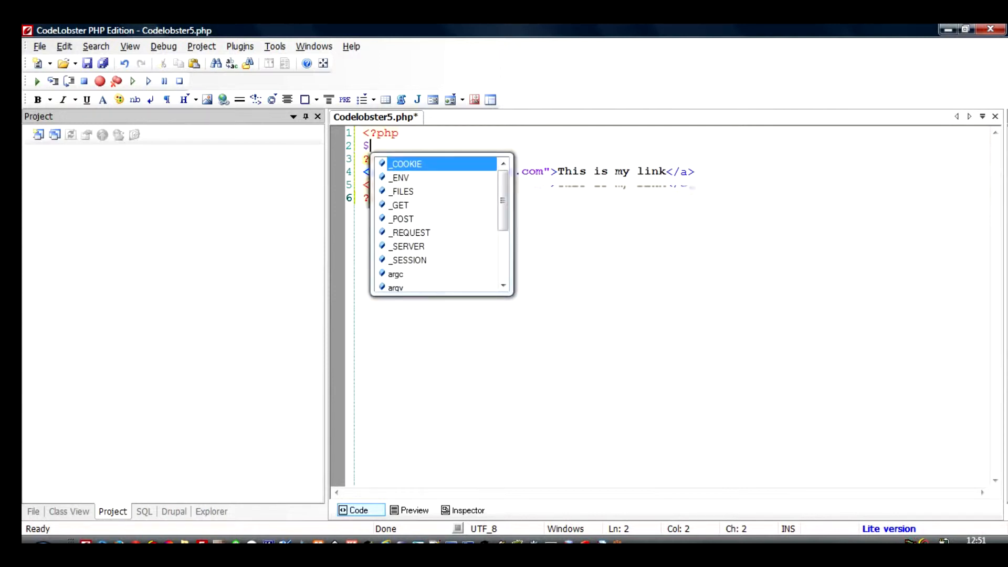
pyautogui.write('lin')
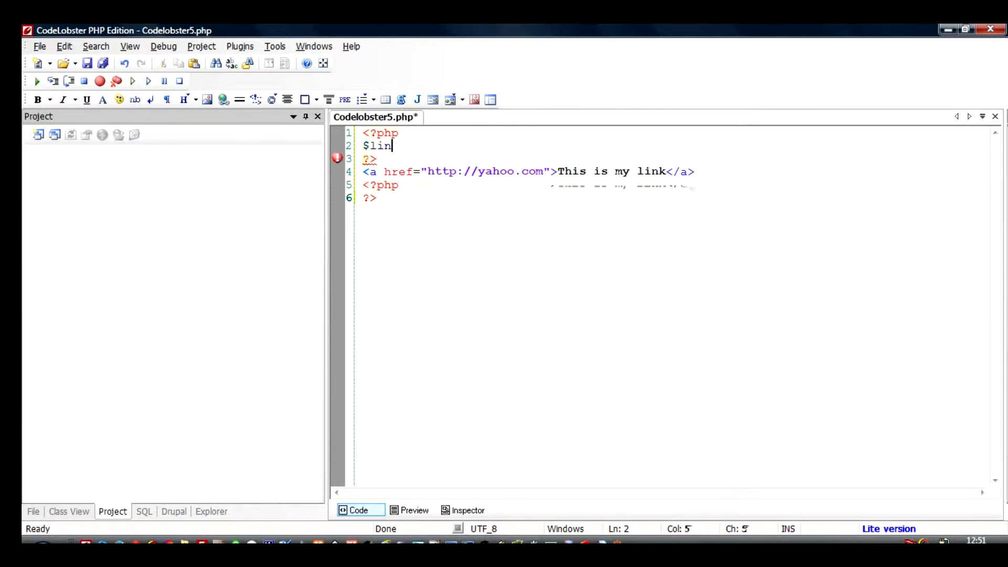
pyautogui.write('k = ""')
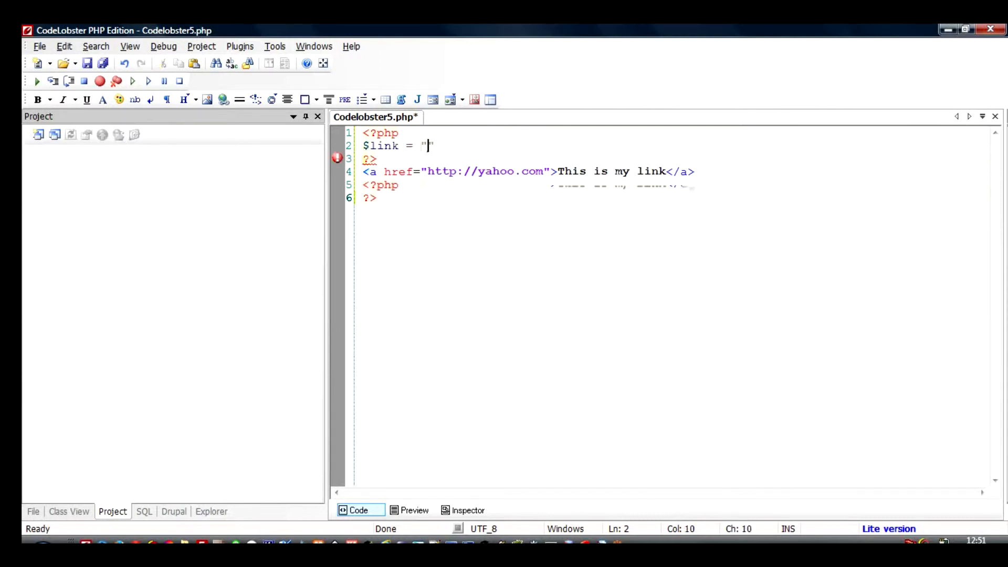
pyautogui.write('http://googl')
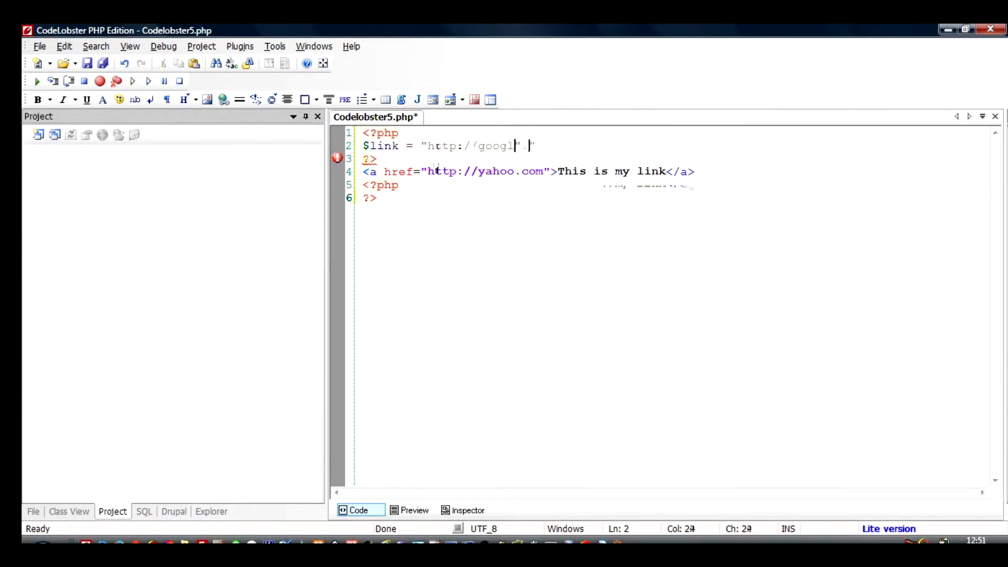
pyautogui.write('e.com')
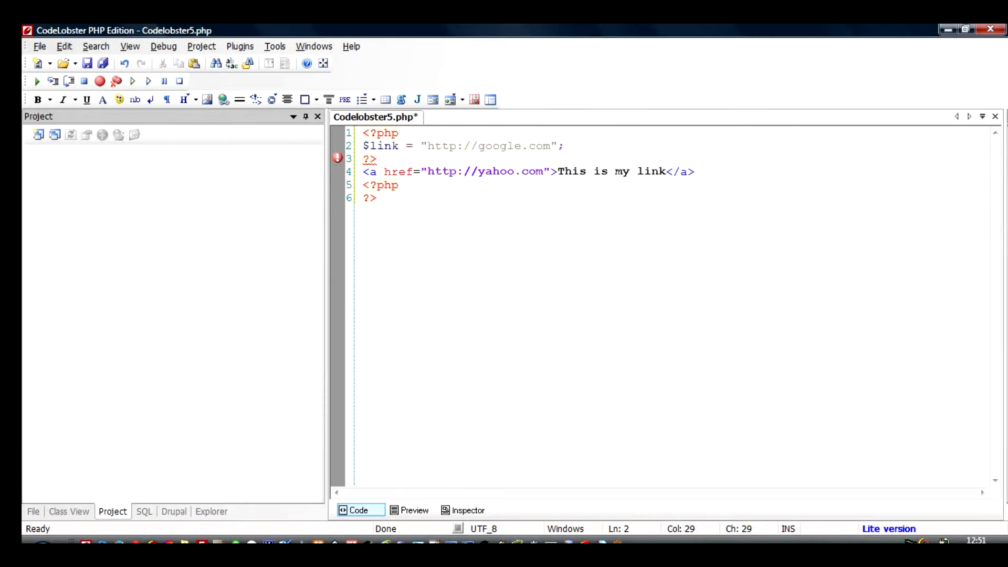
pyautogui.doubleClick(381, 146)
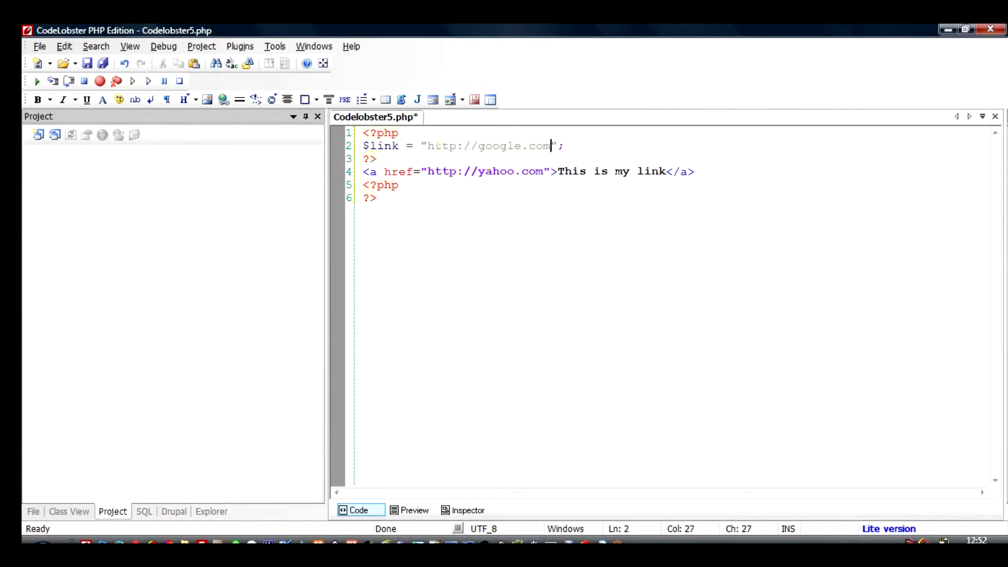
pyautogui.doubleClick(508, 146)
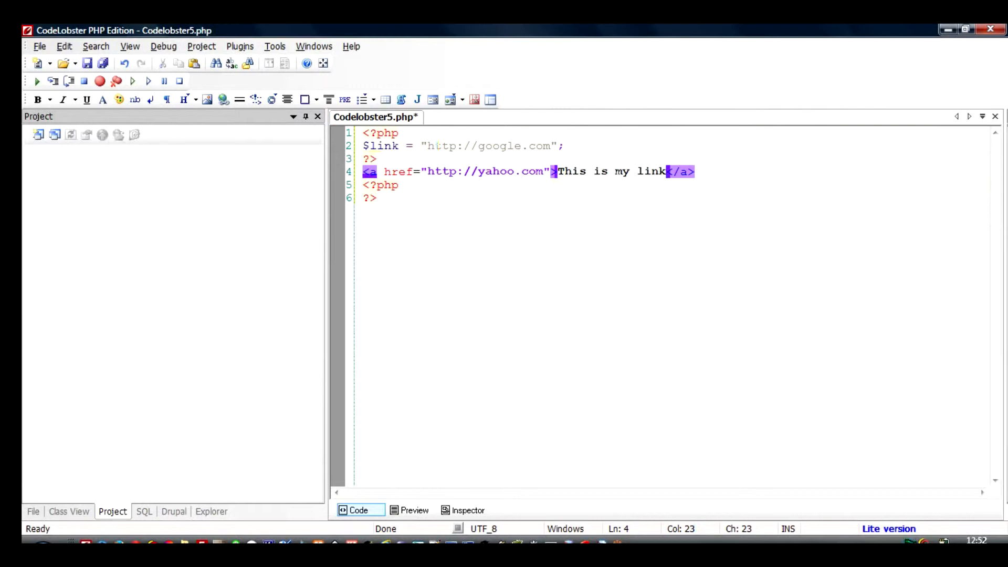
# - Select and delete the yahoo.com address from the anchor's href
pyautogui.click(545, 172)
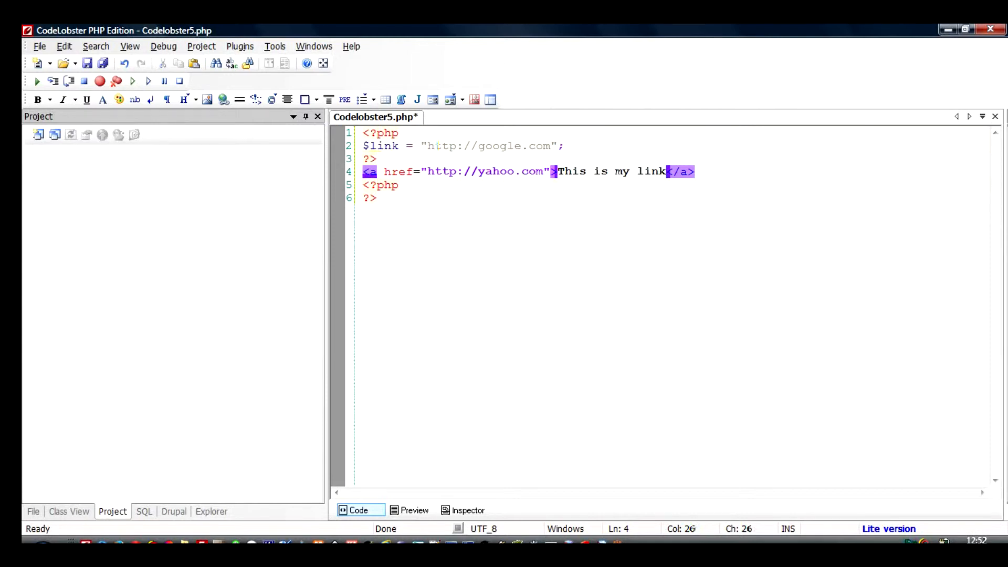
pyautogui.moveTo(486, 172); pyautogui.dragTo(544, 171)
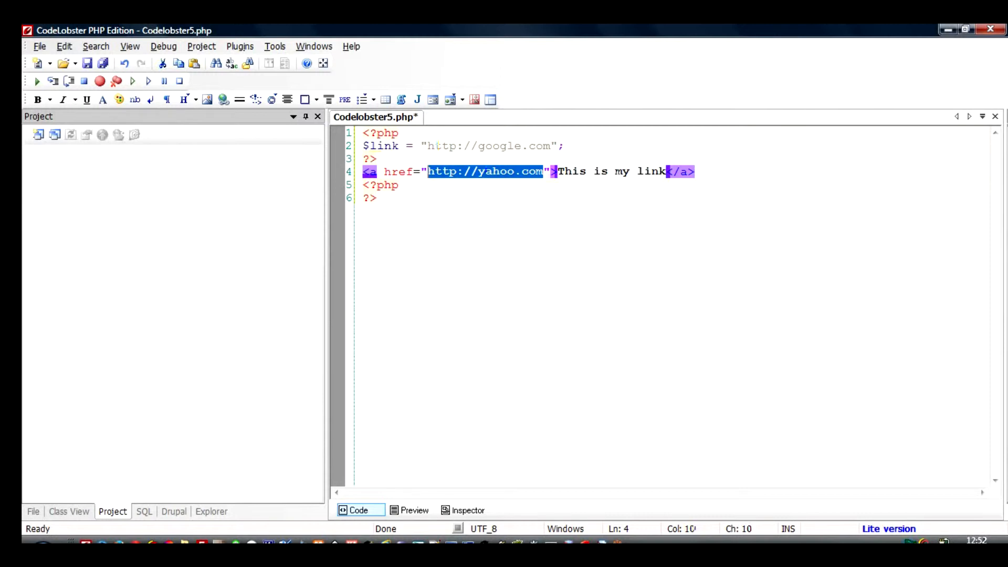
pyautogui.press('Delete')
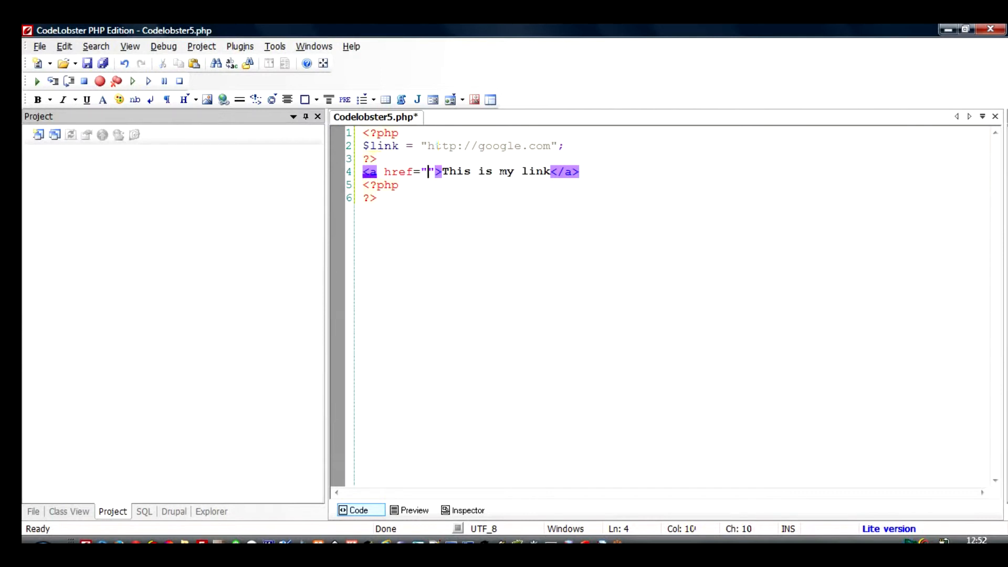
# - Type <?php echo $link; ?> inside the href quotes
pyautogui.write('<?')
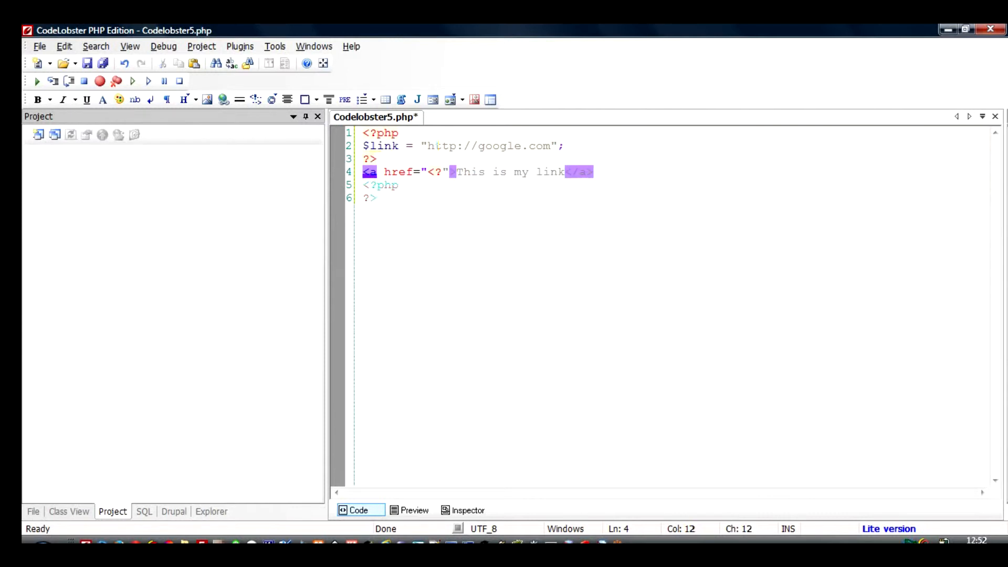
pyautogui.write('php ?>')
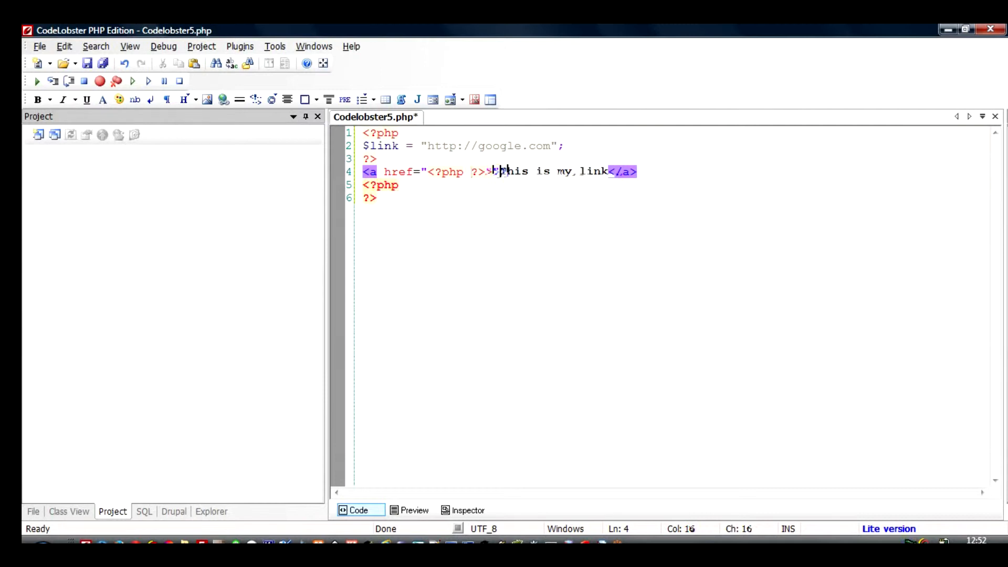
pyautogui.write('echo')
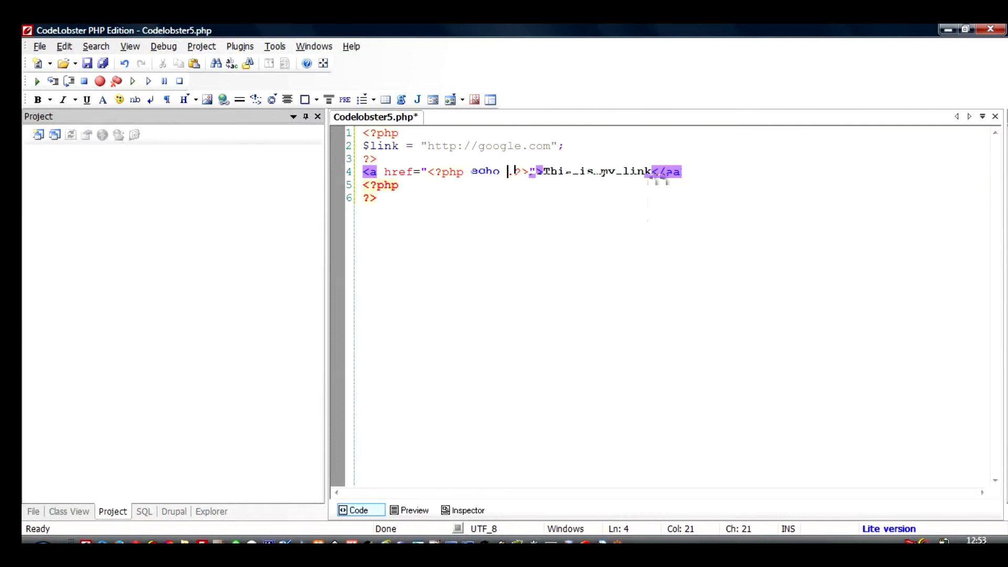
pyautogui.write('$')
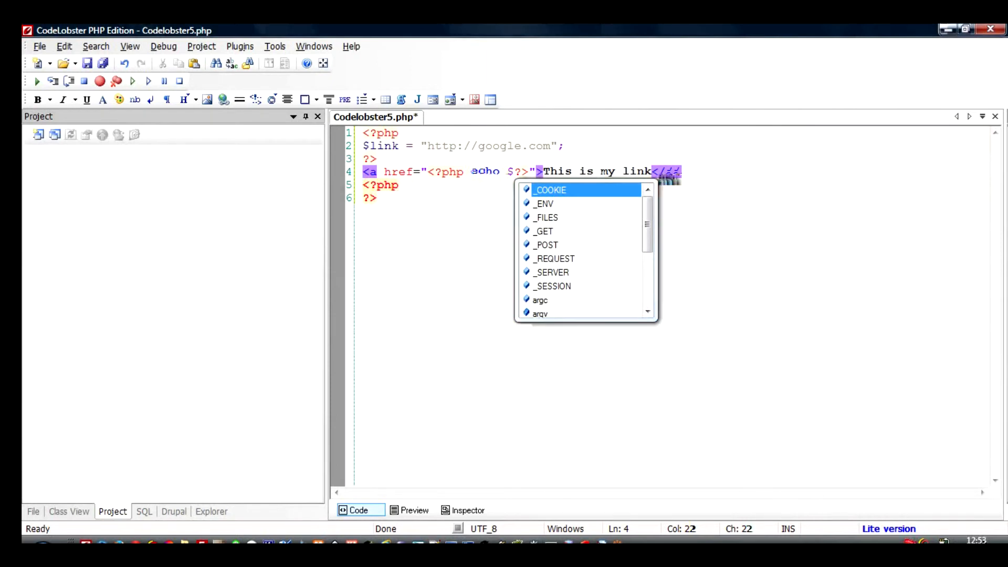
pyautogui.write('link ;')
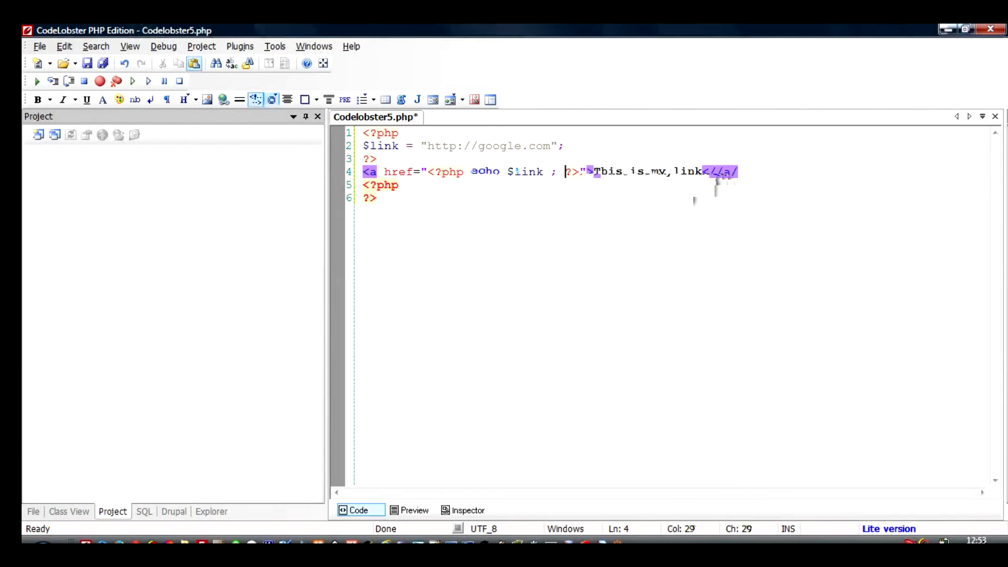
# - Save the file as phpinhtml.php in the htdocs phptest folder
pyautogui.click(39, 46)
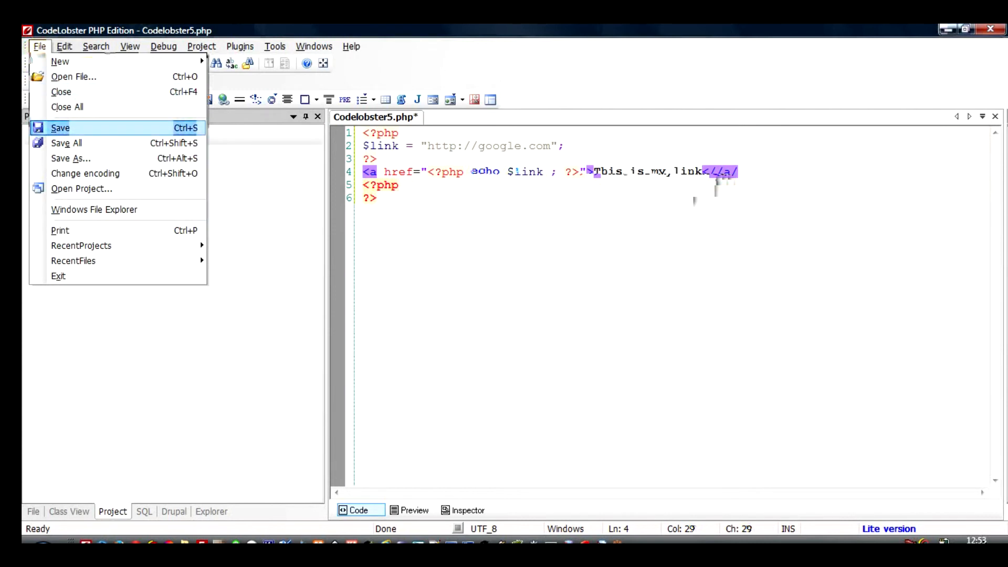
pyautogui.click(70, 158)
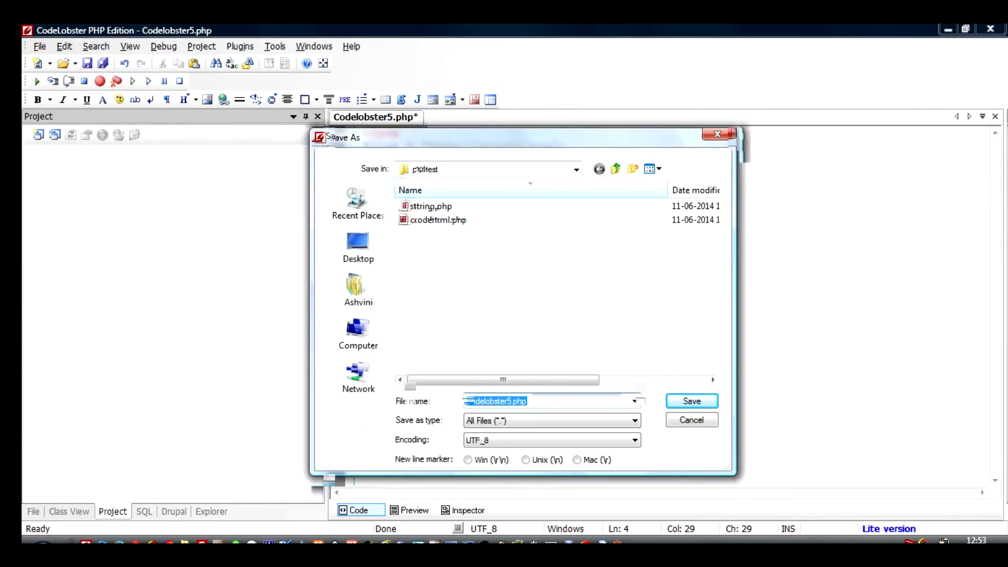
pyautogui.write('phpinhtml')
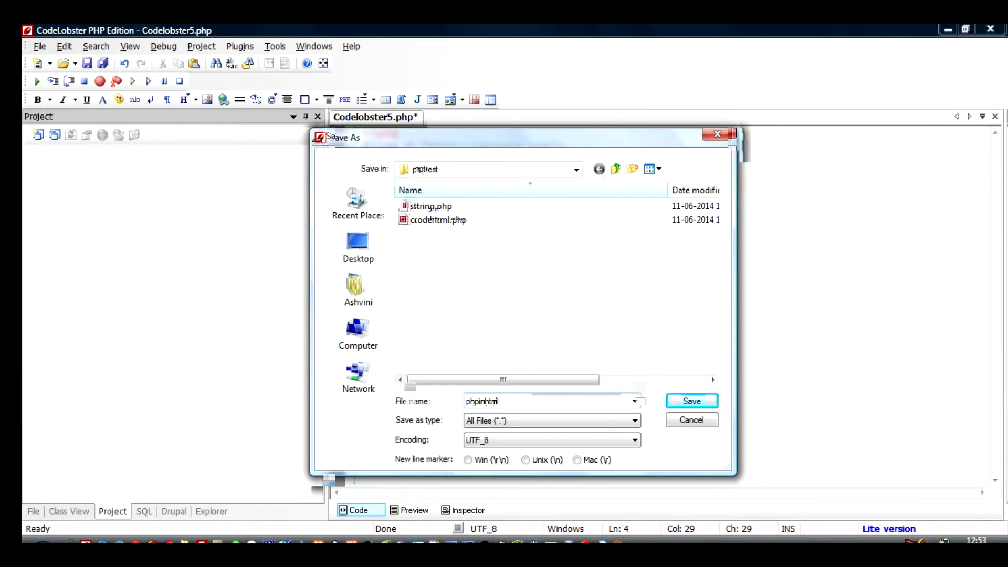
pyautogui.click(691, 400)
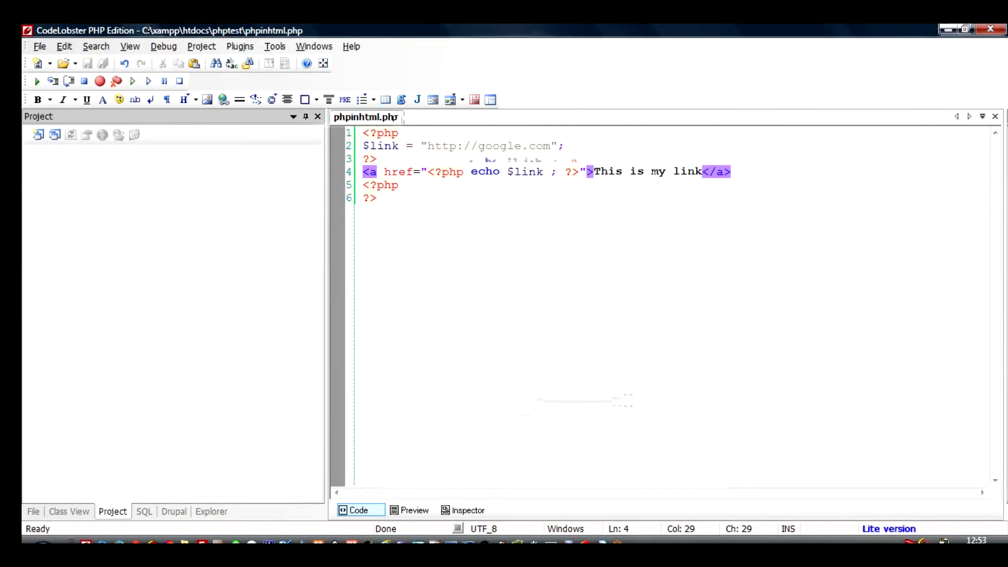
# - Highlight the $link variable on line 2, then switch to the browser window
pyautogui.click(564, 172)
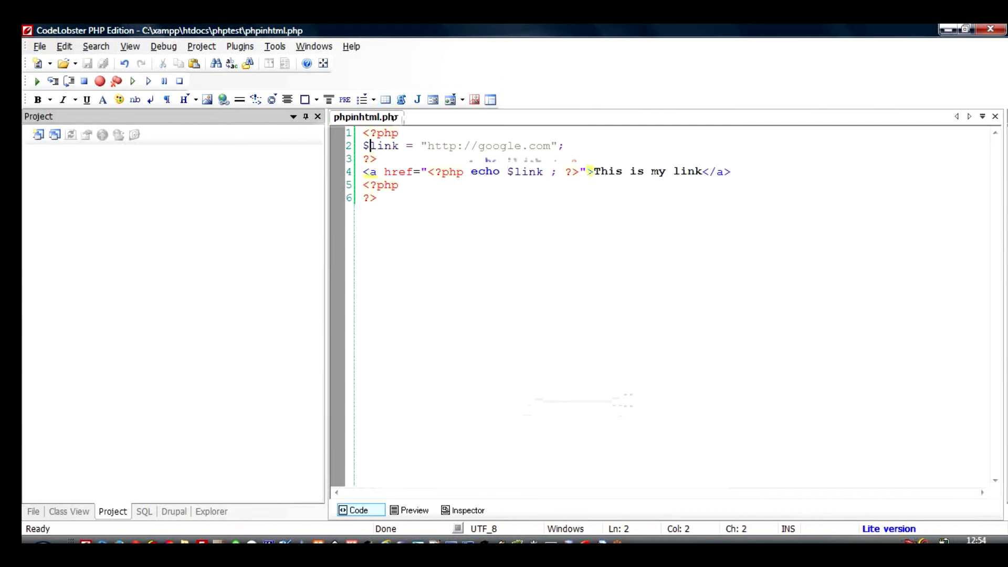
pyautogui.doubleClick(381, 146)
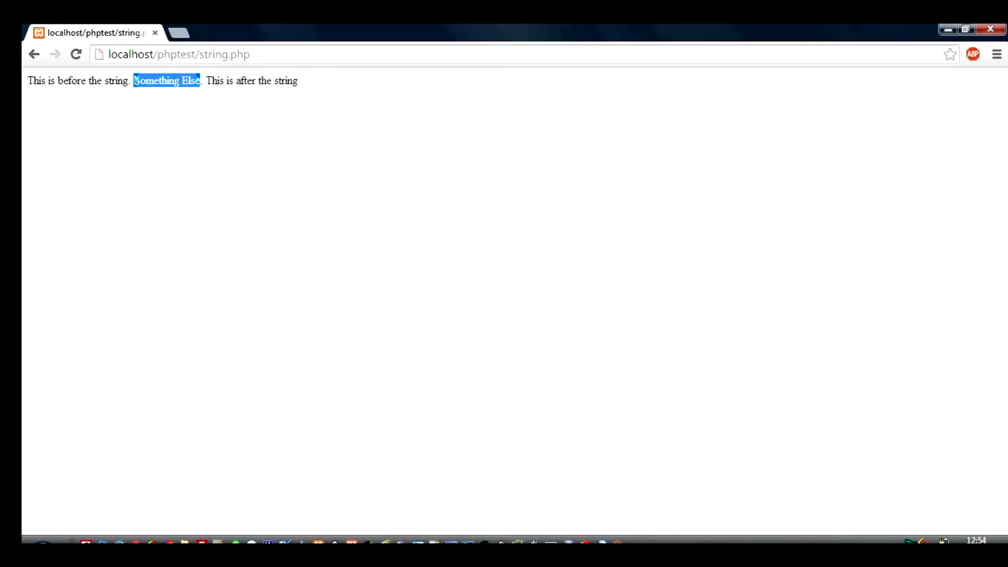
# - Load localhost/phptest/phpinhtml.php in the Chrome address bar
pyautogui.write('localhost/phptest/')
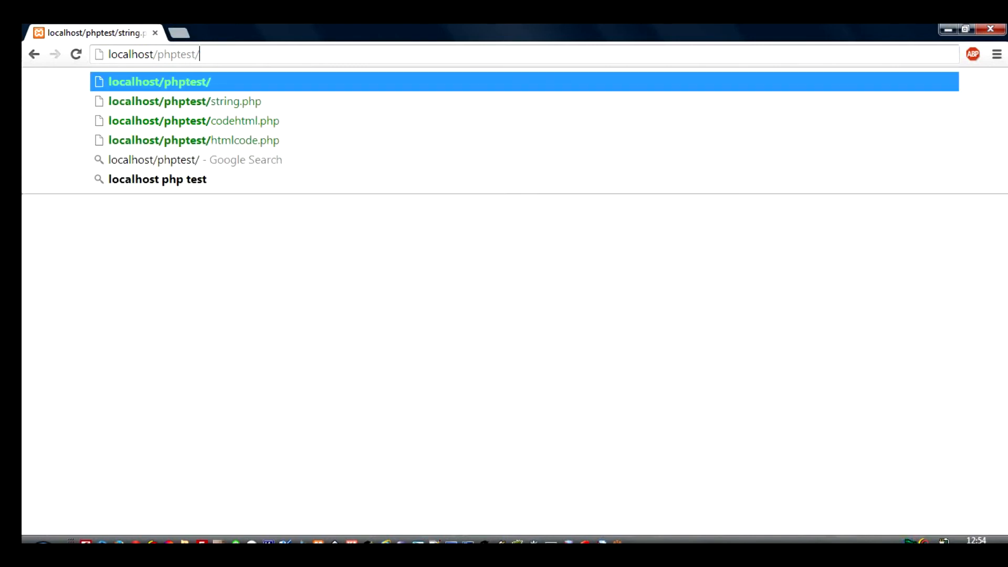
pyautogui.press('BackSpace')
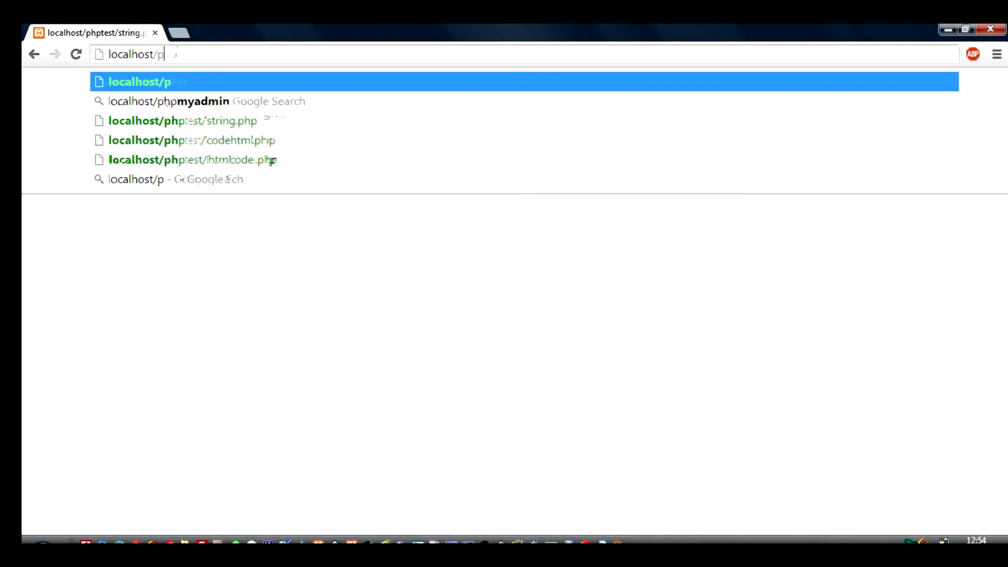
pyautogui.press('Backspace')
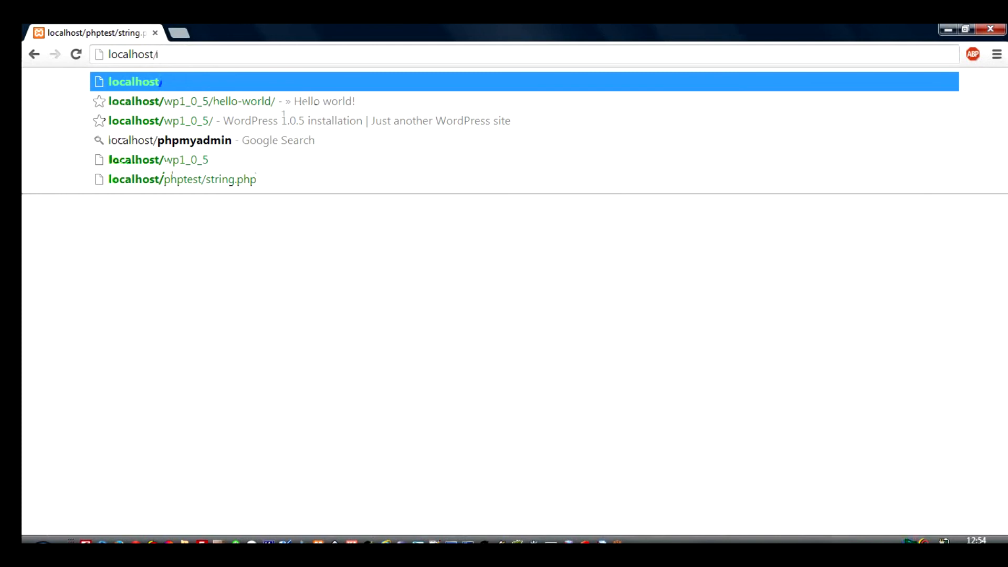
pyautogui.write('php')
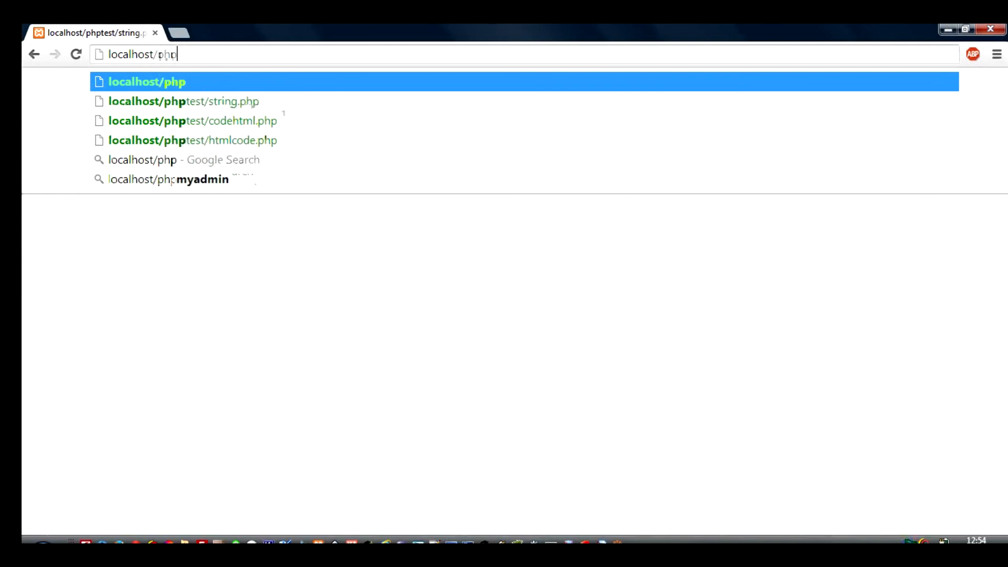
pyautogui.write('test/phpinhtml')
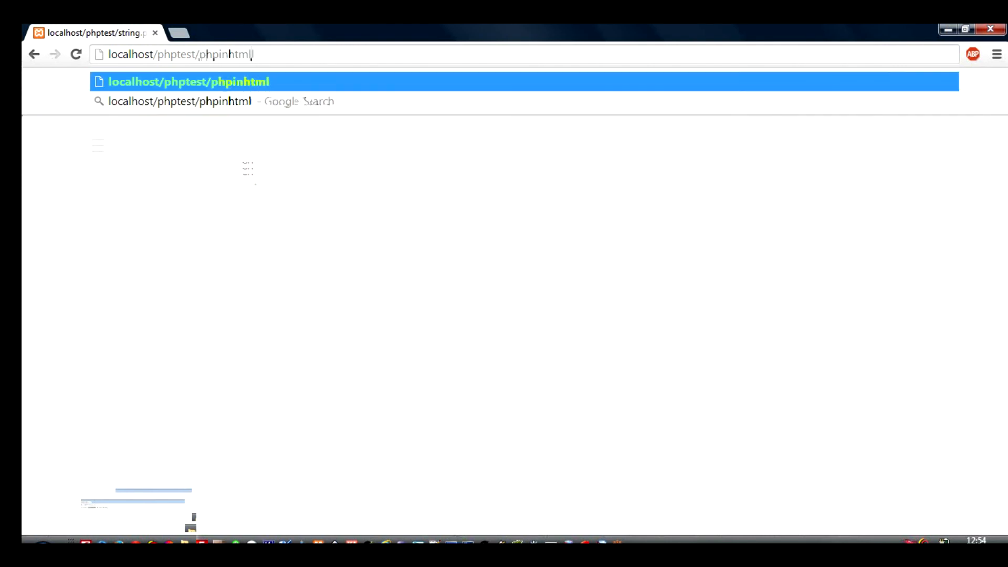
pyautogui.write('.php')
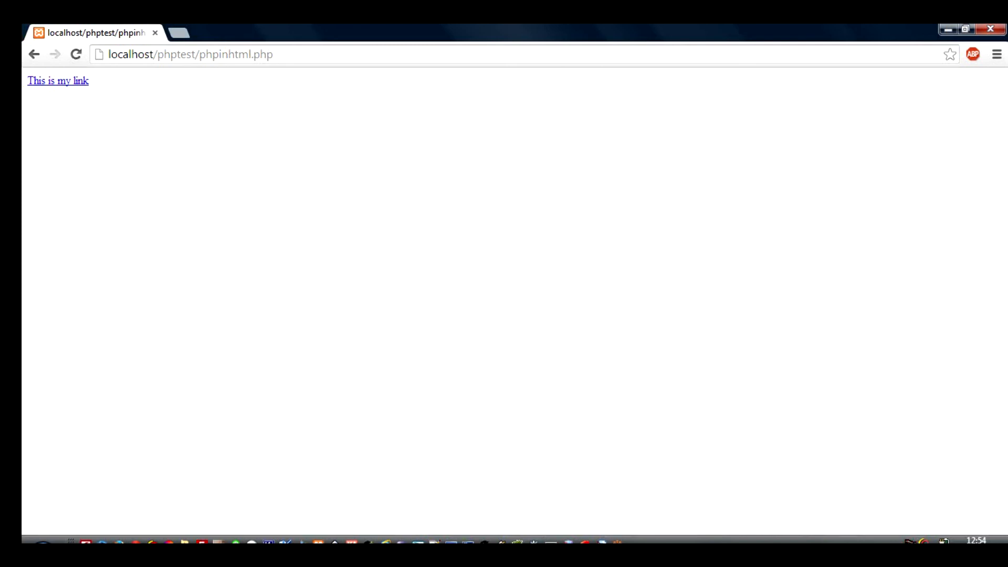
pyautogui.moveTo(58, 80)
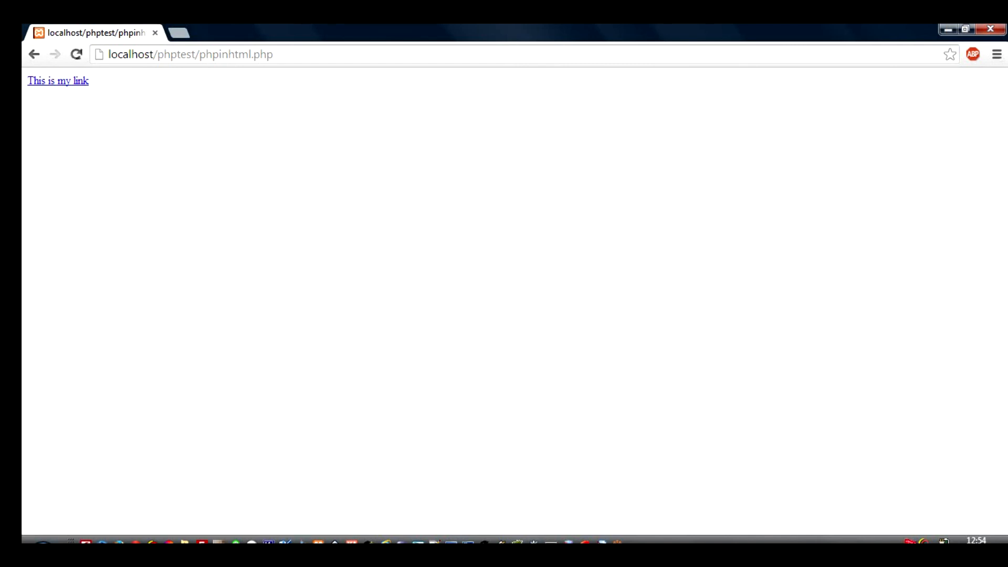
# - Follow the 'This is my link' hyperlink to reach google.com
pyautogui.click(57, 80)
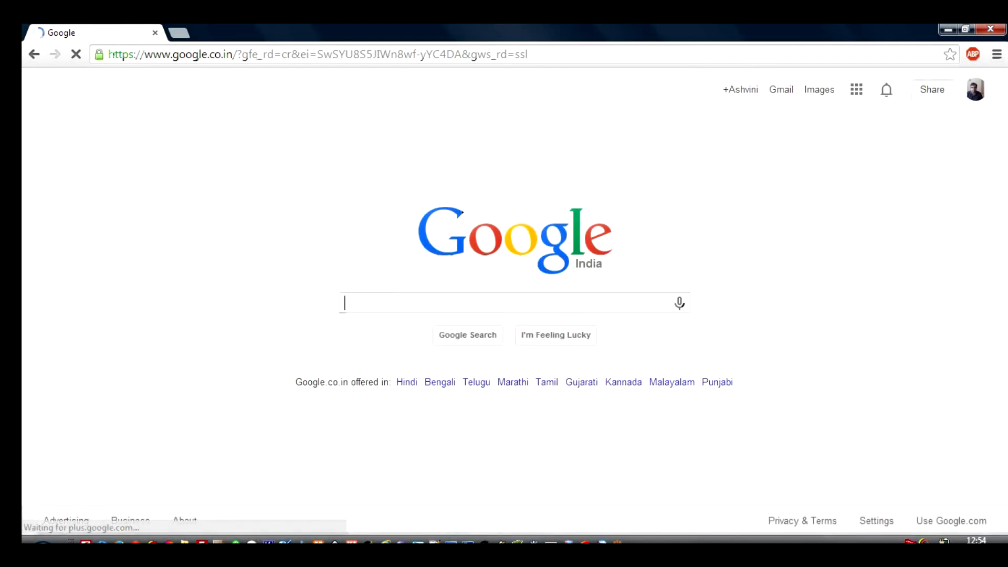